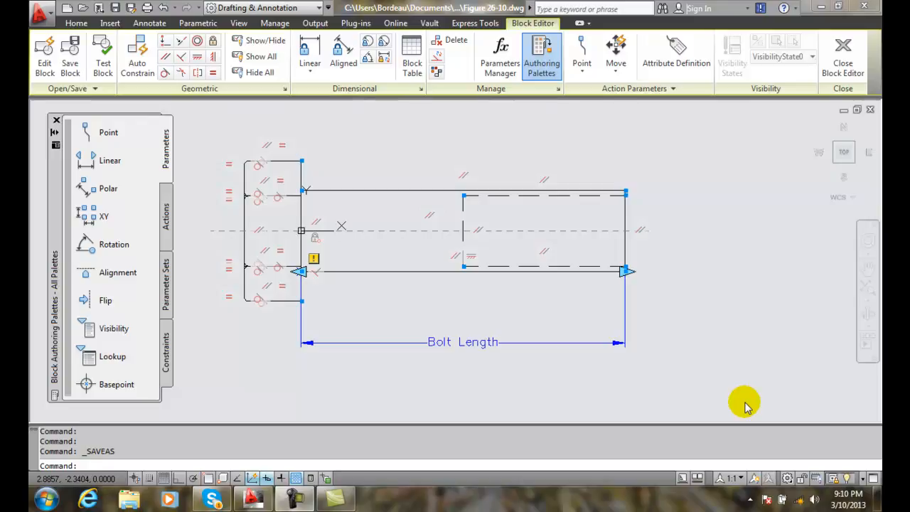
mouse_move(340, 318)
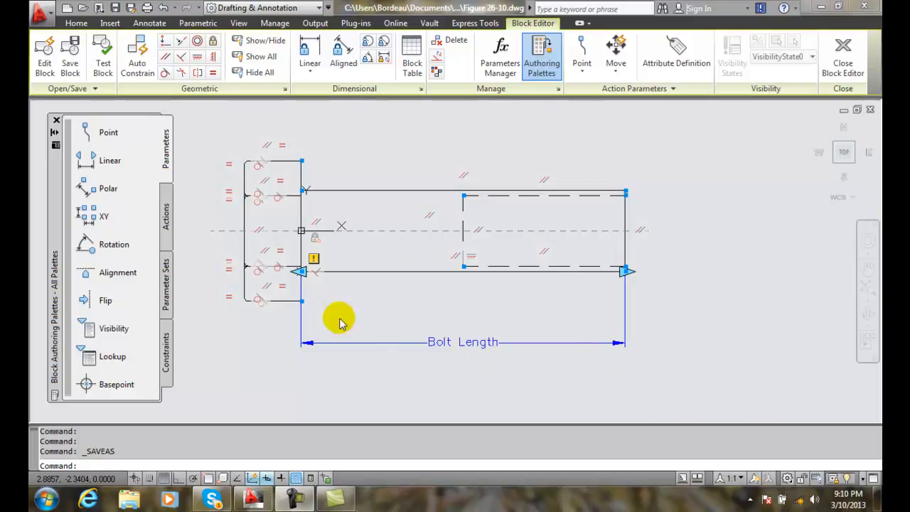
mouse_move(416, 333)
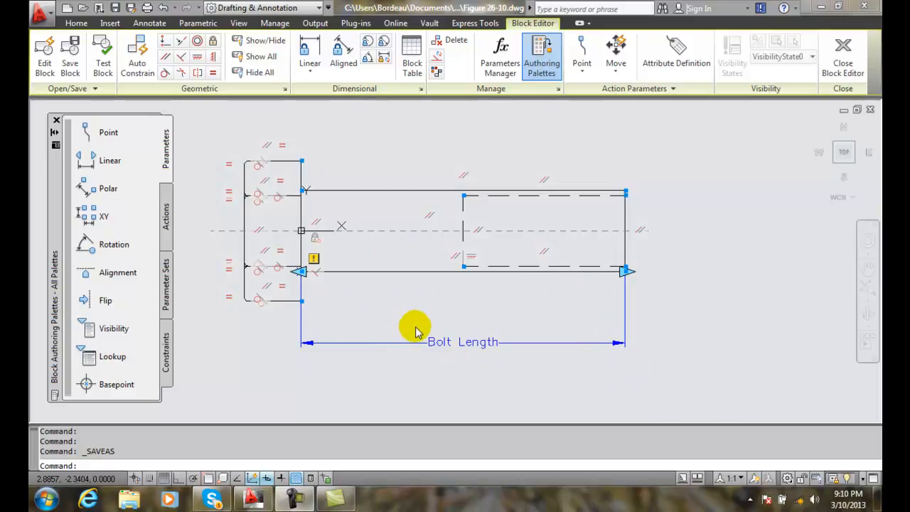
mouse_move(439, 366)
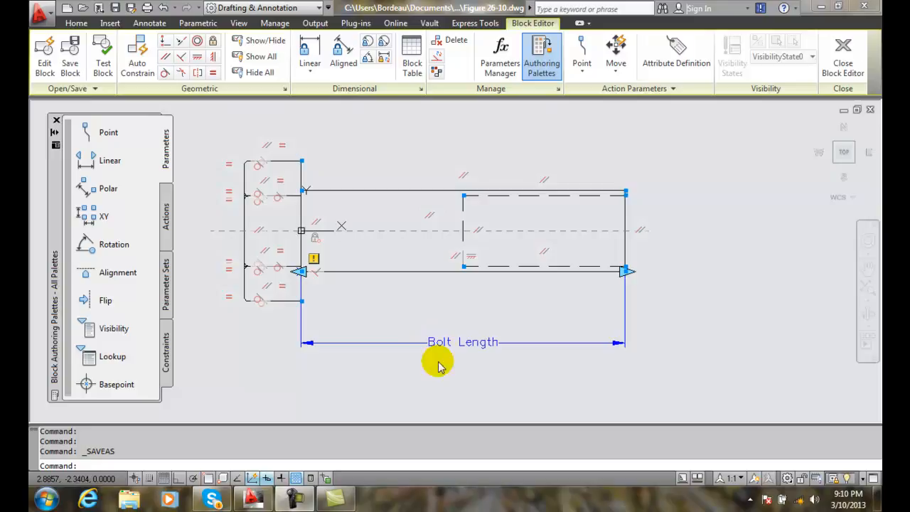
mouse_move(456, 375)
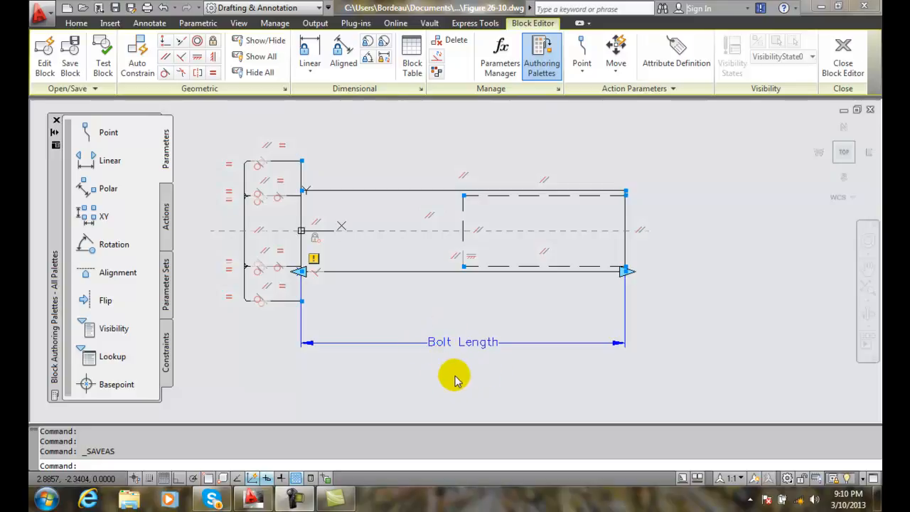
mouse_move(448, 359)
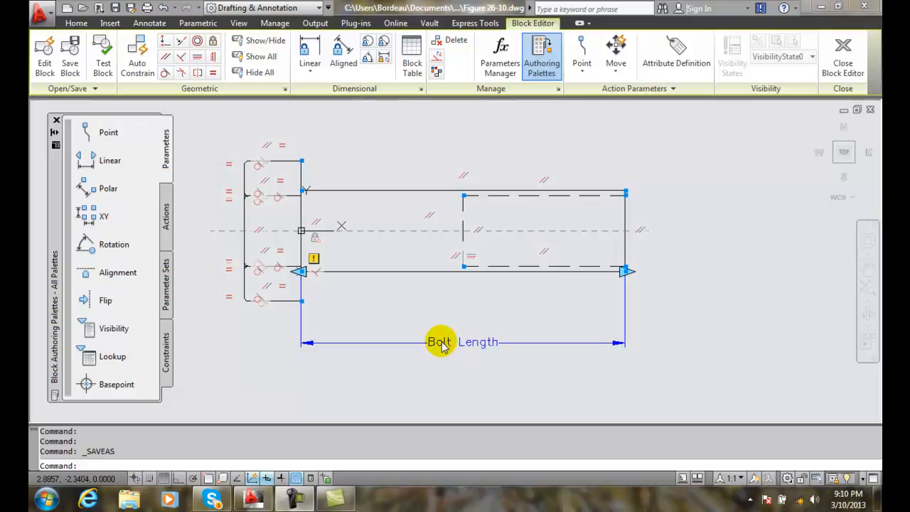
Select the Bolt Length parameter and bring up its context menu for renaming
left_click(441, 342)
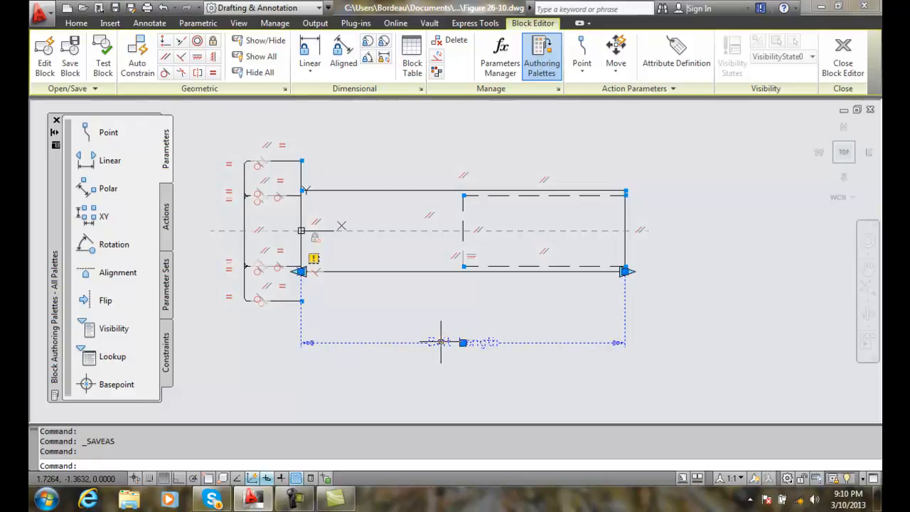
right_click(441, 342)
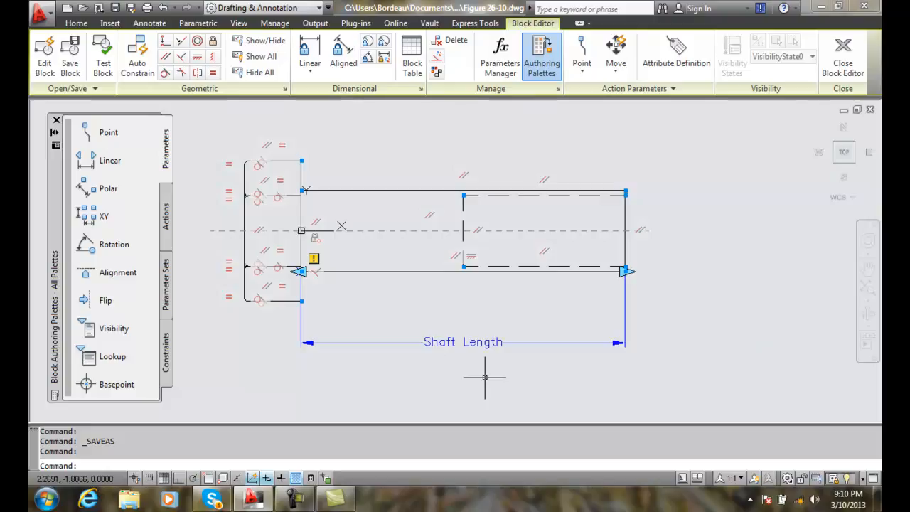
mouse_move(593, 378)
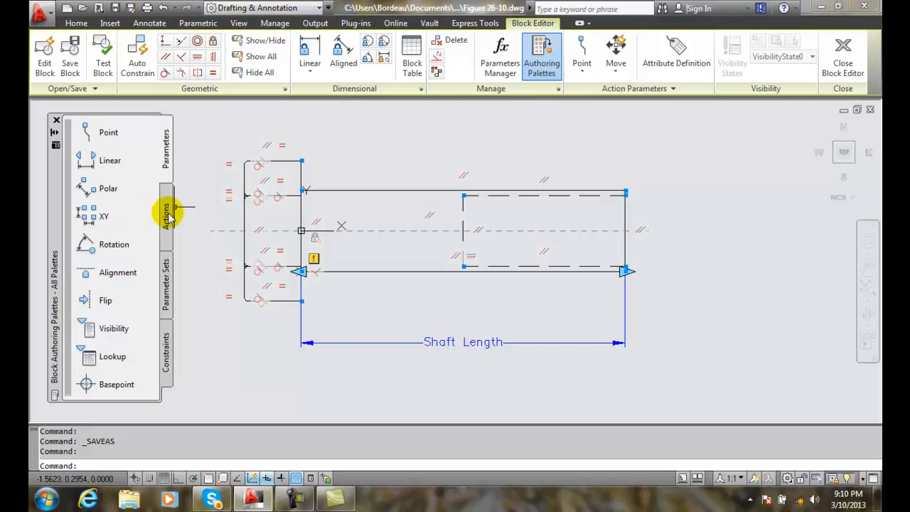
Show the Actions palette and start a Stretch action
left_click(165, 217)
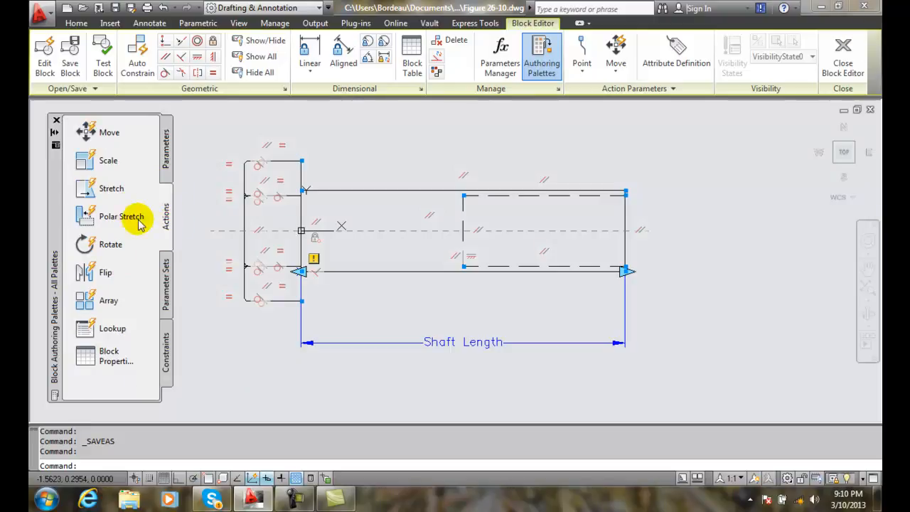
mouse_move(111, 187)
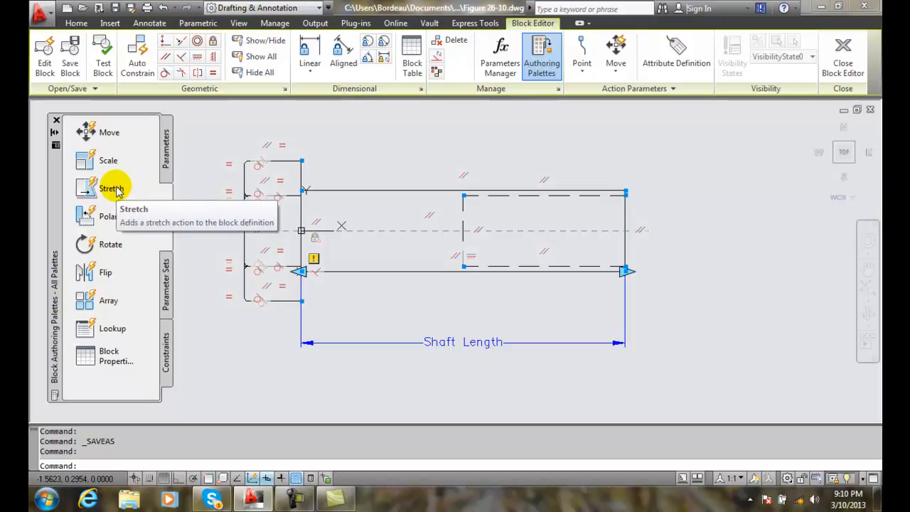
left_click(111, 188)
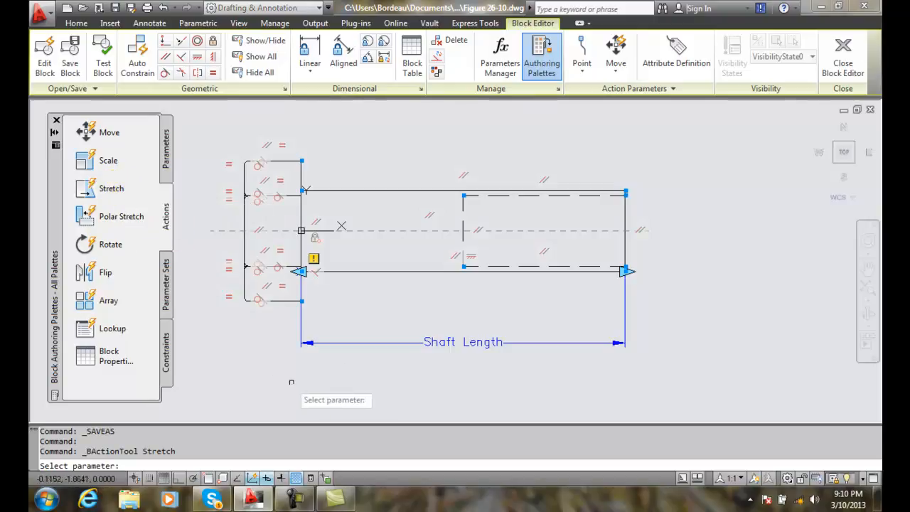
mouse_move(400, 394)
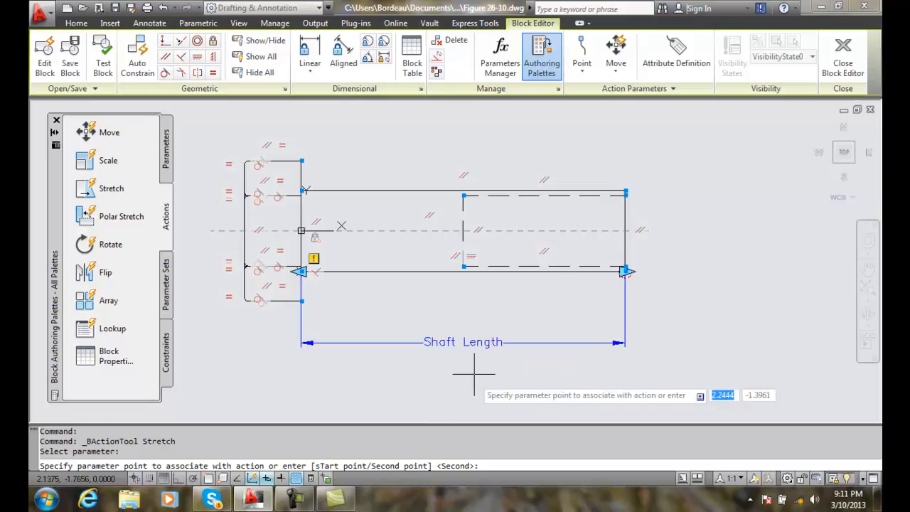
mouse_move(474, 384)
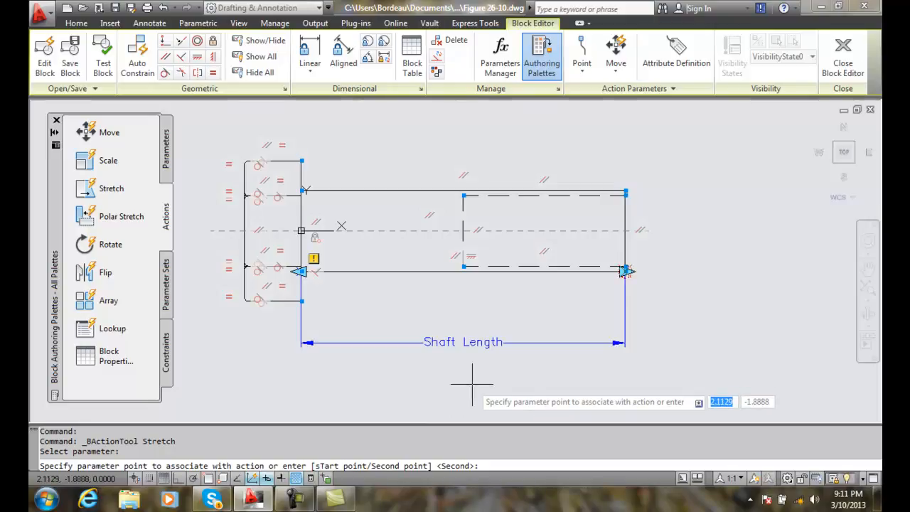
mouse_move(472, 384)
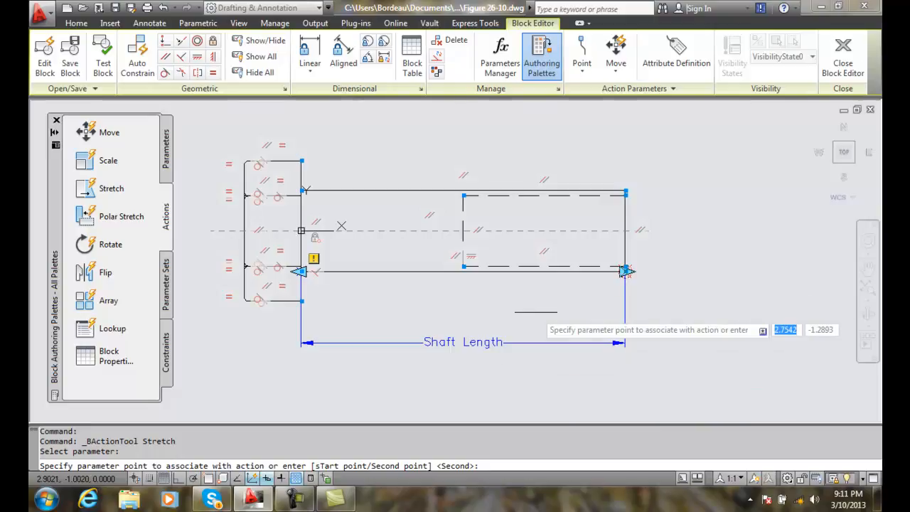
mouse_move(625, 272)
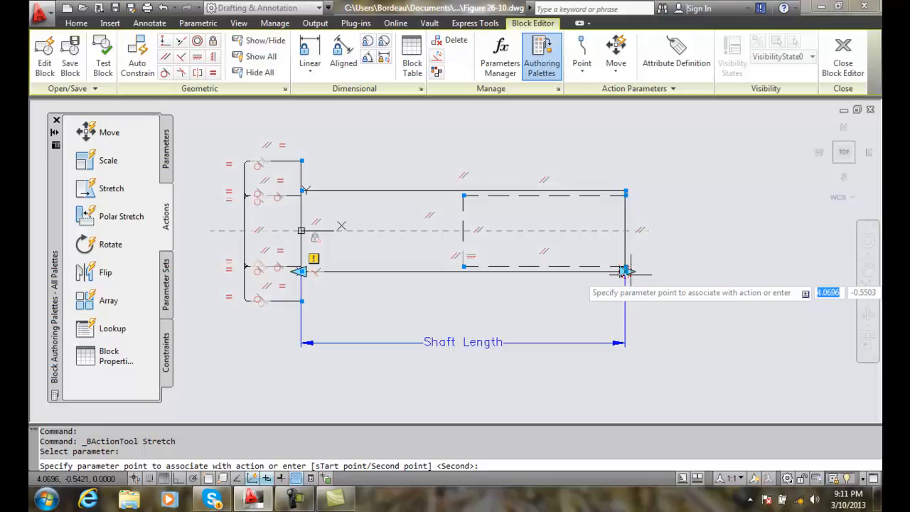
mouse_move(626, 272)
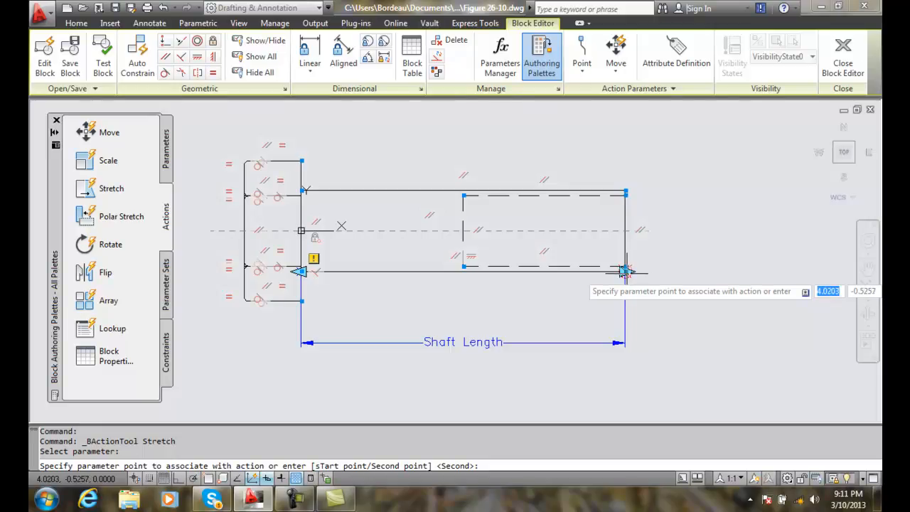
mouse_move(626, 274)
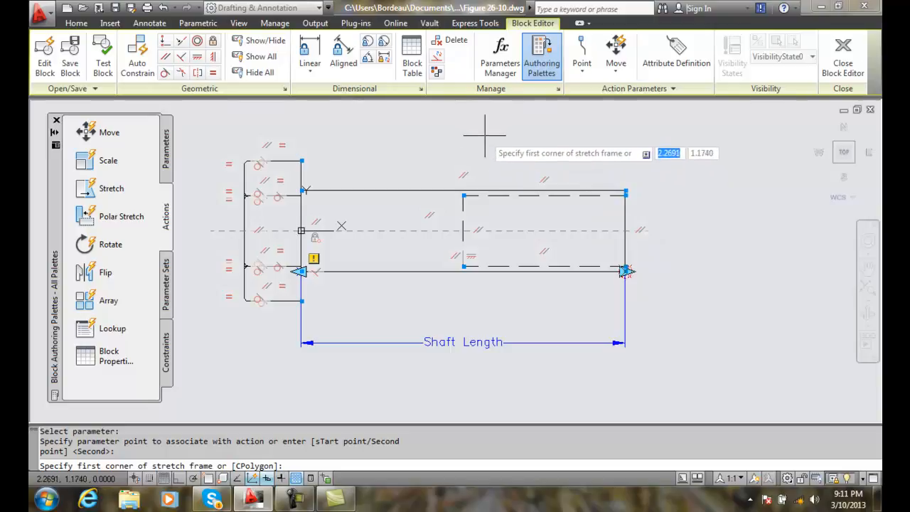
mouse_move(474, 117)
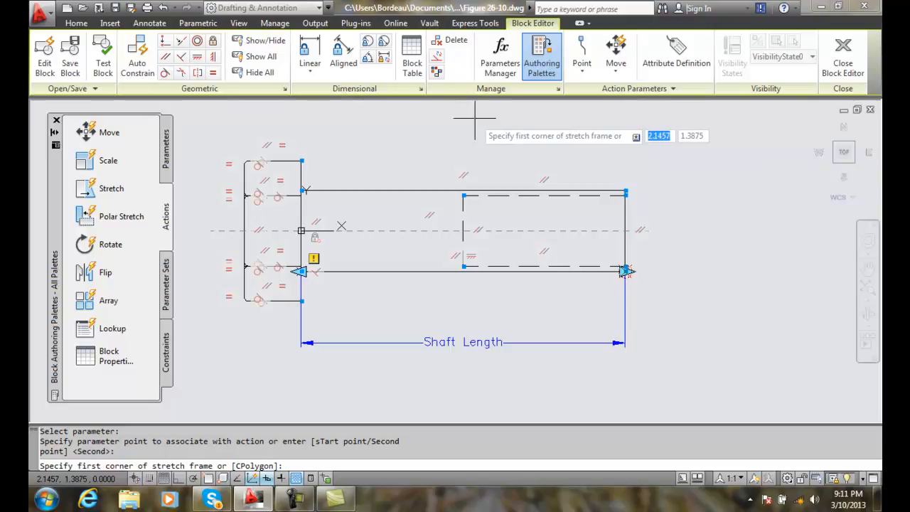
Draw the stretch frame from above the bolt's right section to its lower right
left_click(474, 118)
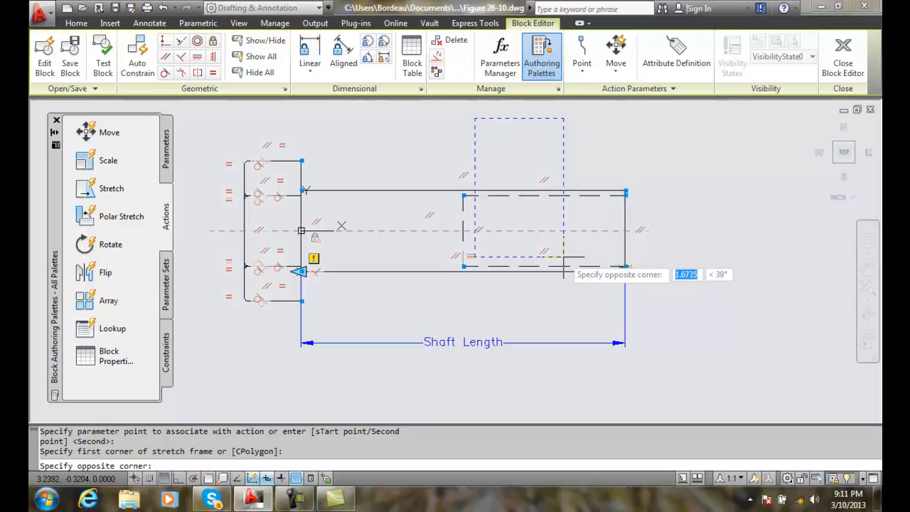
mouse_move(679, 317)
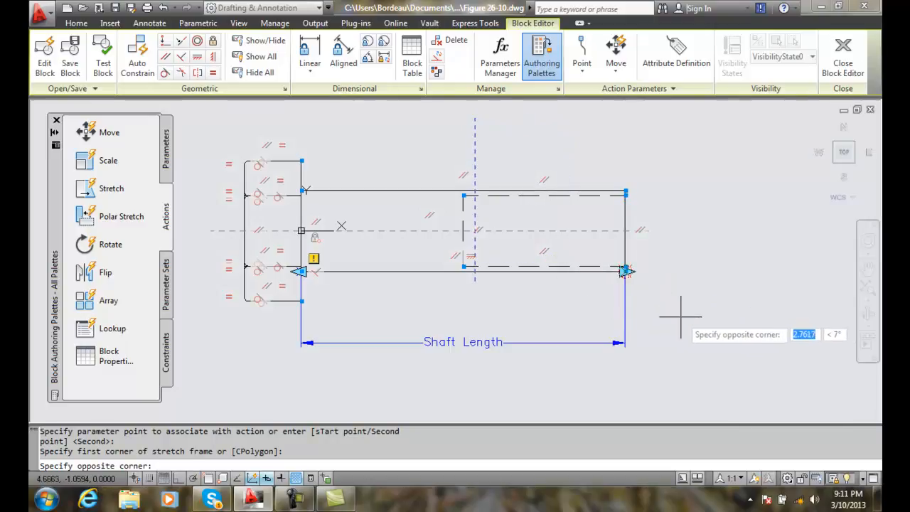
mouse_move(712, 330)
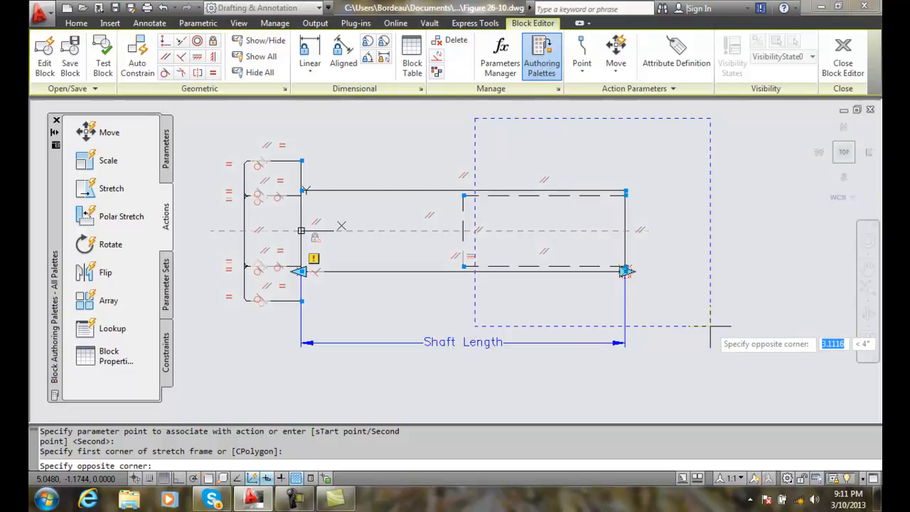
left_click(708, 322)
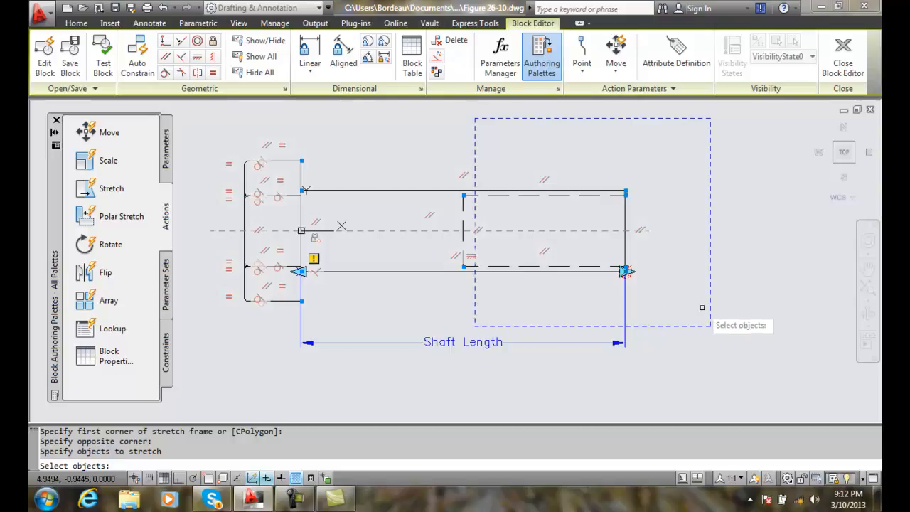
mouse_move(673, 154)
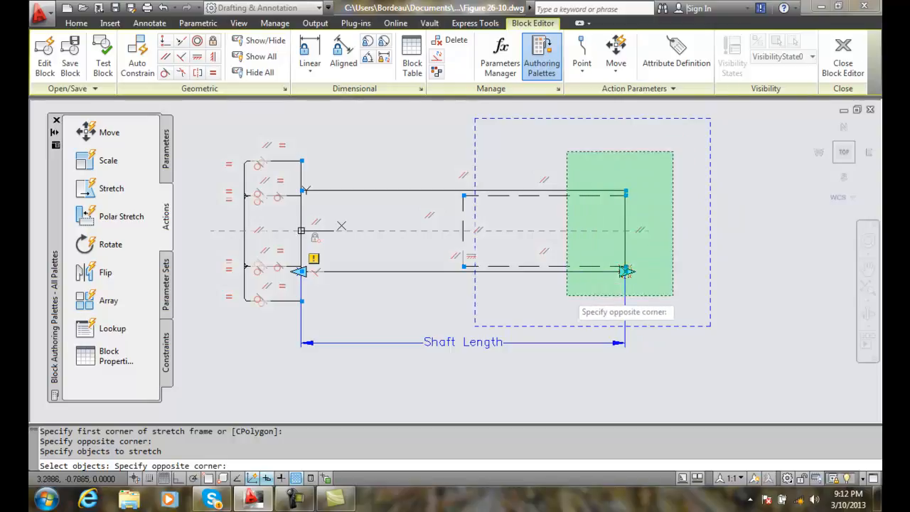
mouse_move(623, 271)
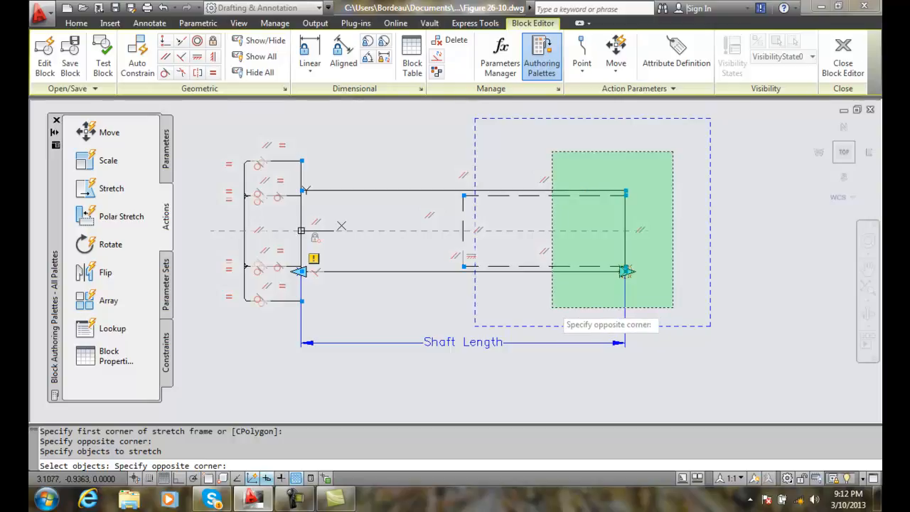
Select the shaft's right-end objects crossing the stretch frame (8 found)
left_click(624, 271)
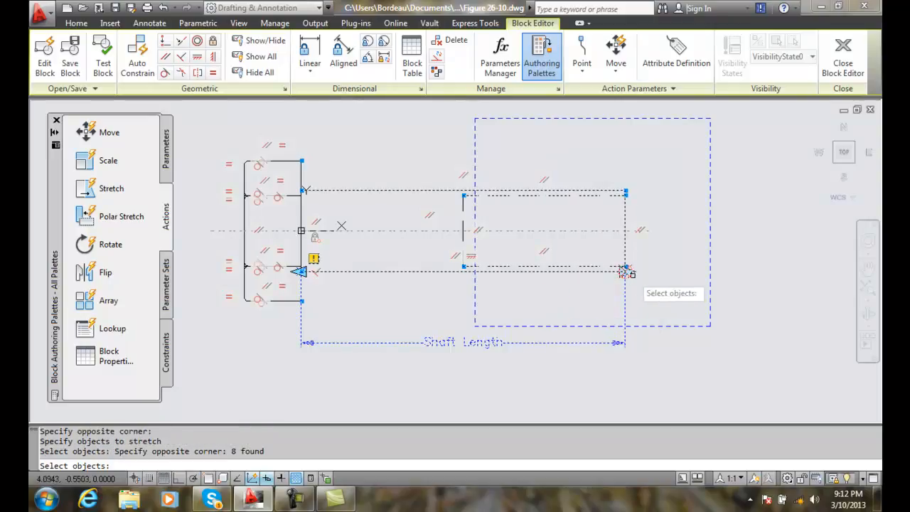
mouse_move(686, 306)
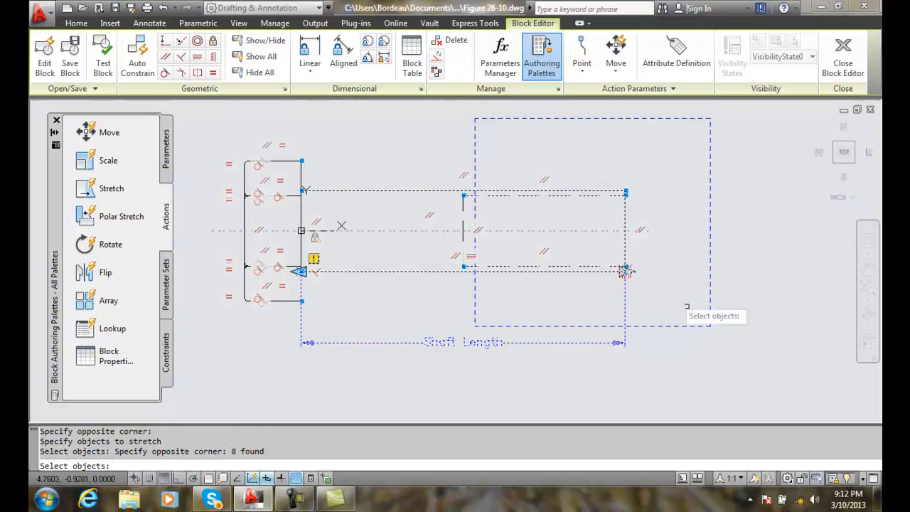
mouse_move(712, 383)
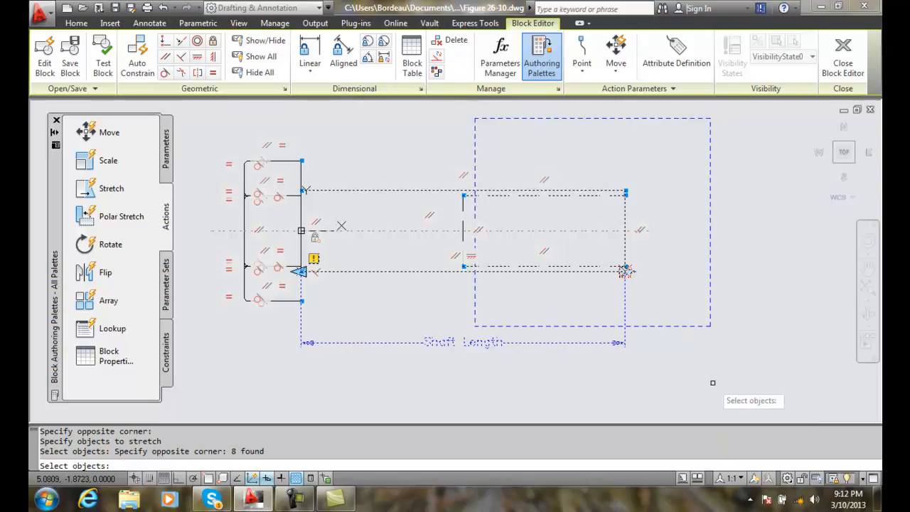
mouse_move(561, 384)
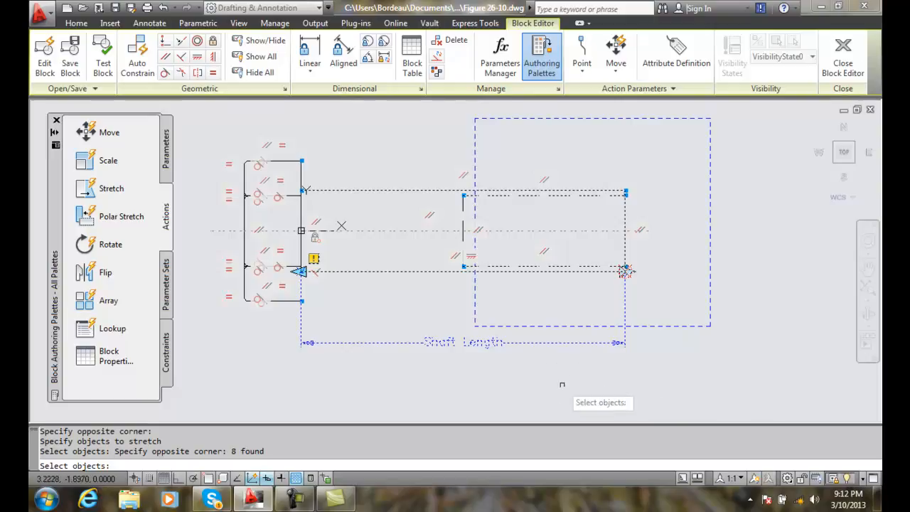
mouse_move(667, 279)
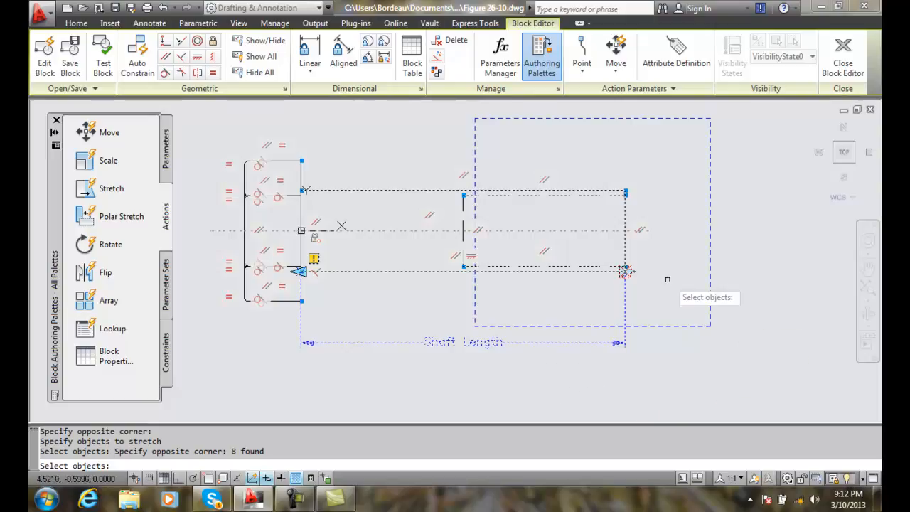
mouse_move(656, 294)
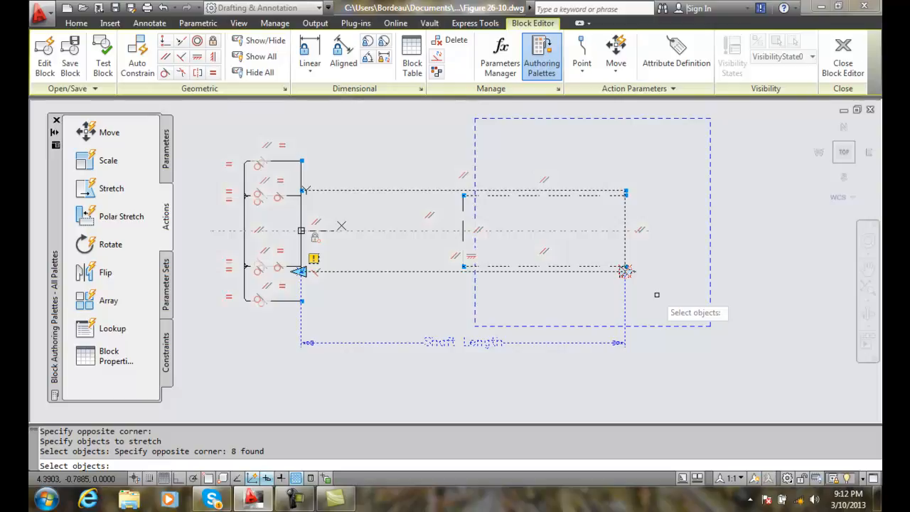
mouse_move(526, 150)
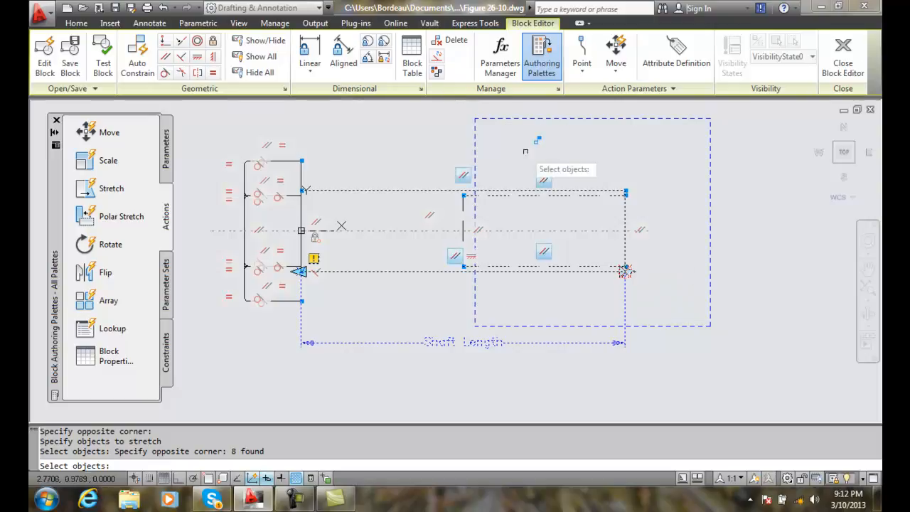
mouse_move(545, 175)
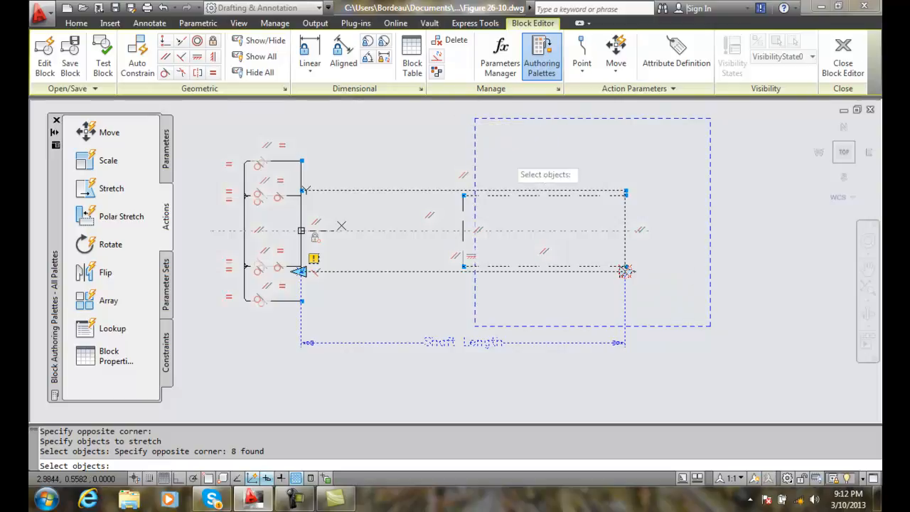
mouse_move(724, 334)
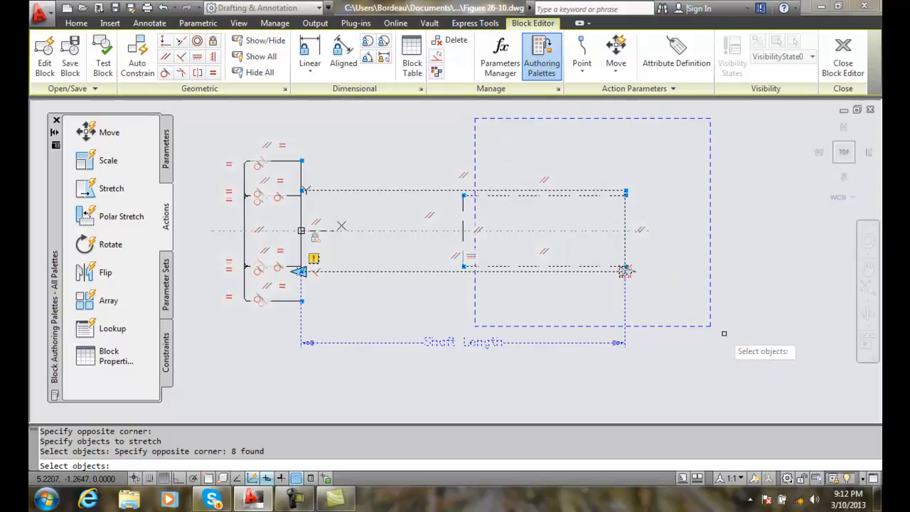
mouse_move(715, 329)
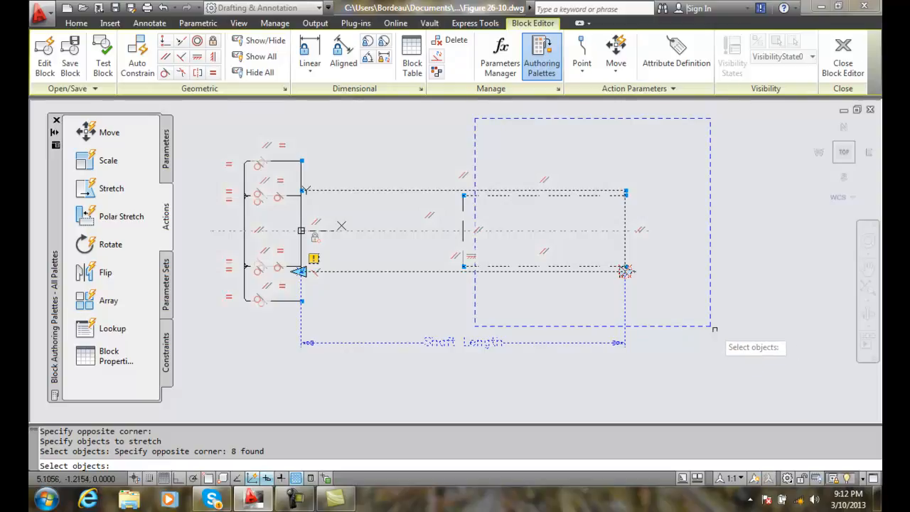
mouse_move(572, 213)
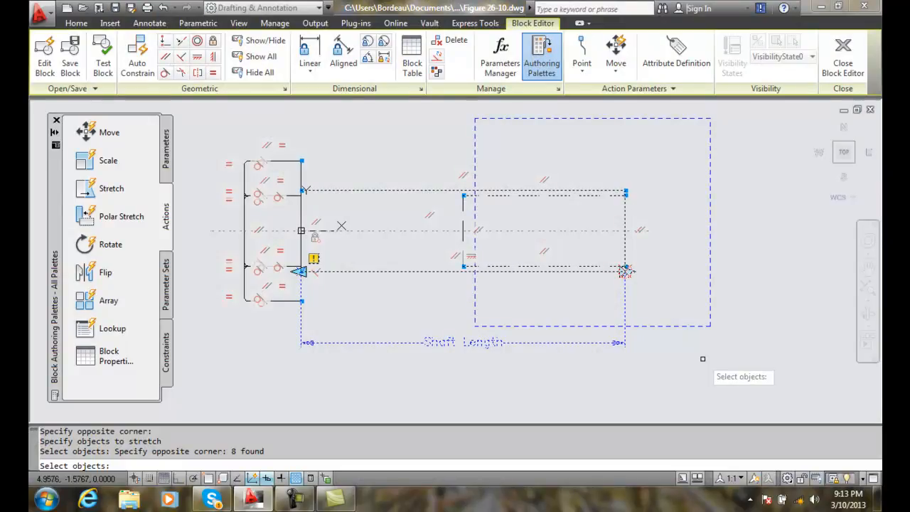
mouse_move(666, 356)
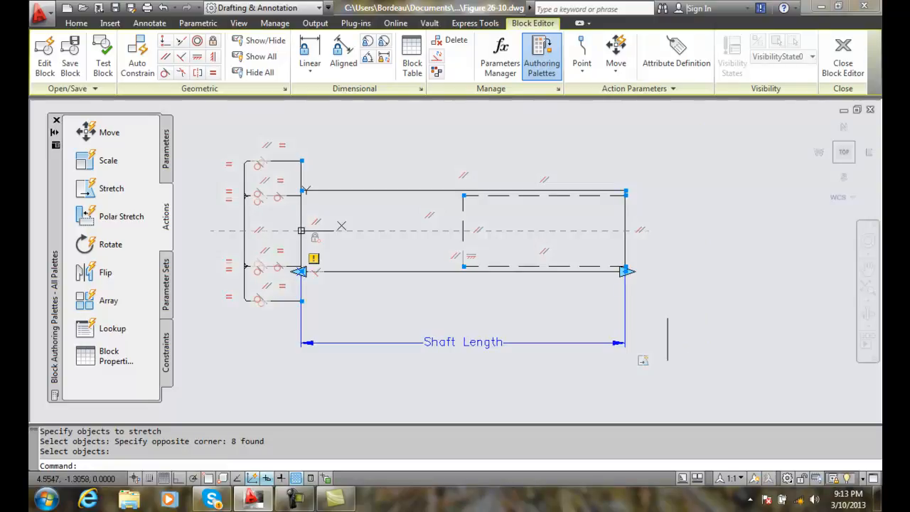
mouse_move(711, 277)
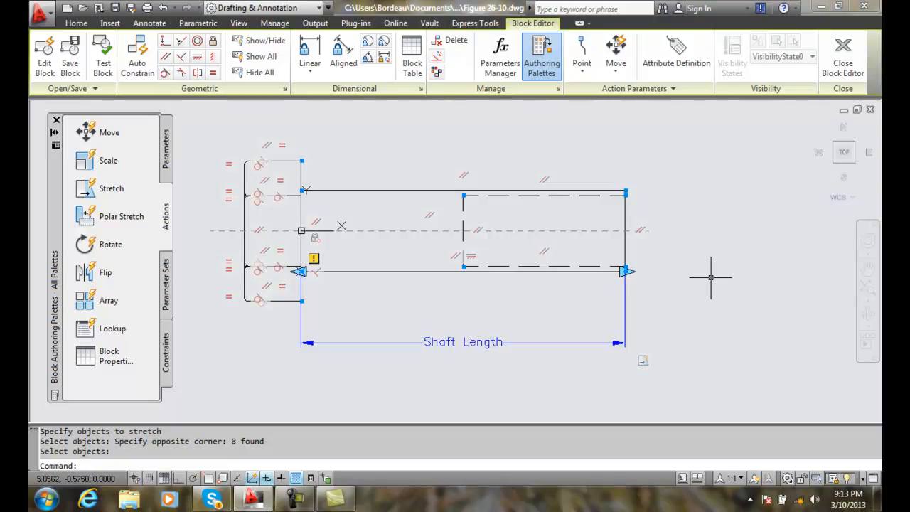
Close the Block Editor and save the bolt block
left_click(843, 53)
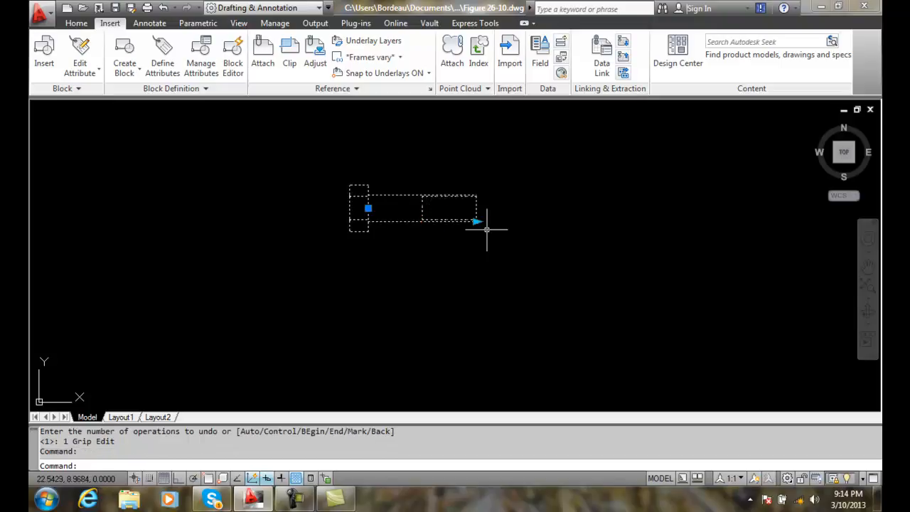
Drag the shaft-end stretch grip to a length of 6, then deselect the bolt
left_click(478, 222)
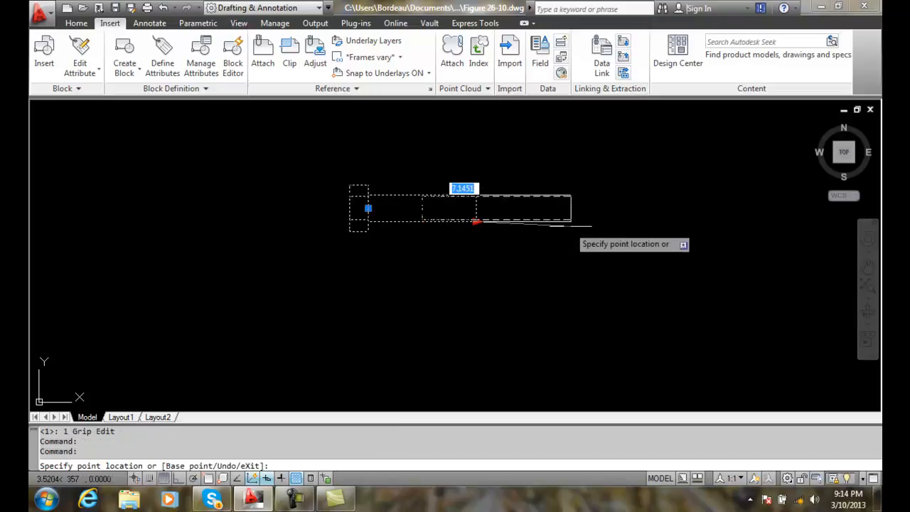
type("6")
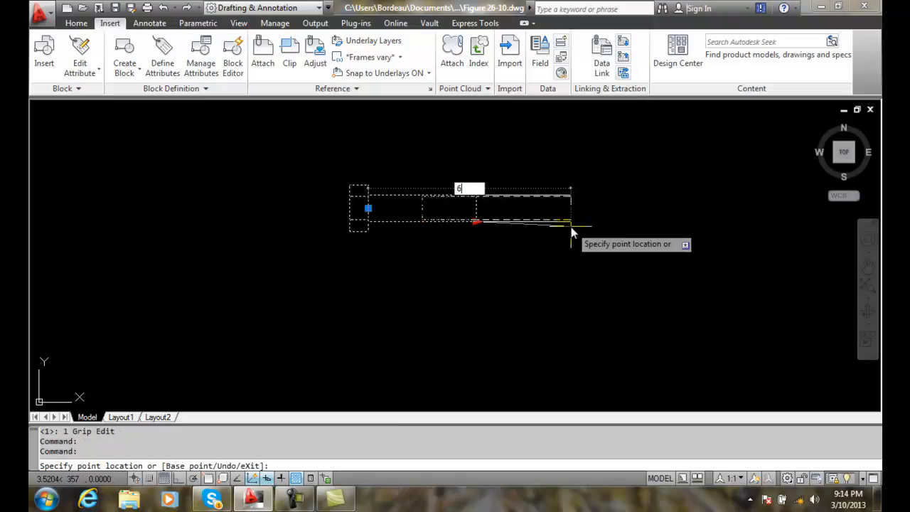
key("Return")
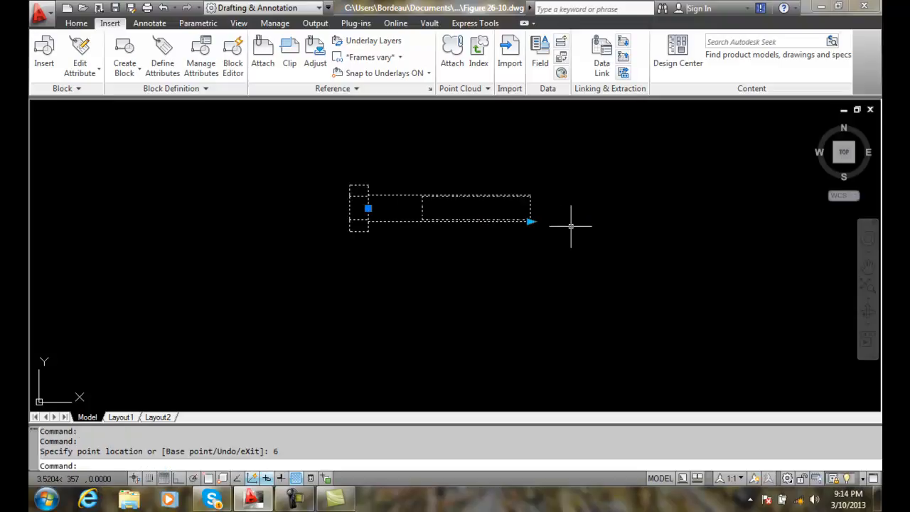
mouse_move(489, 263)
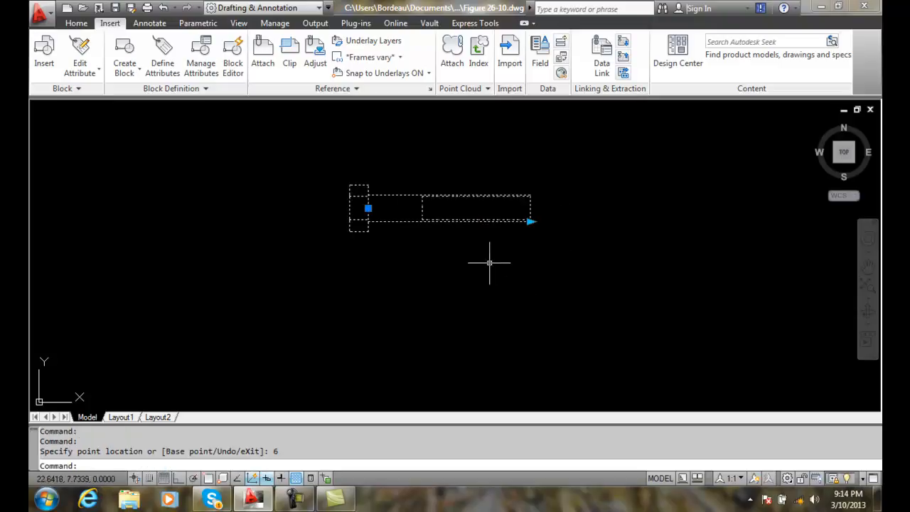
key("Escape")
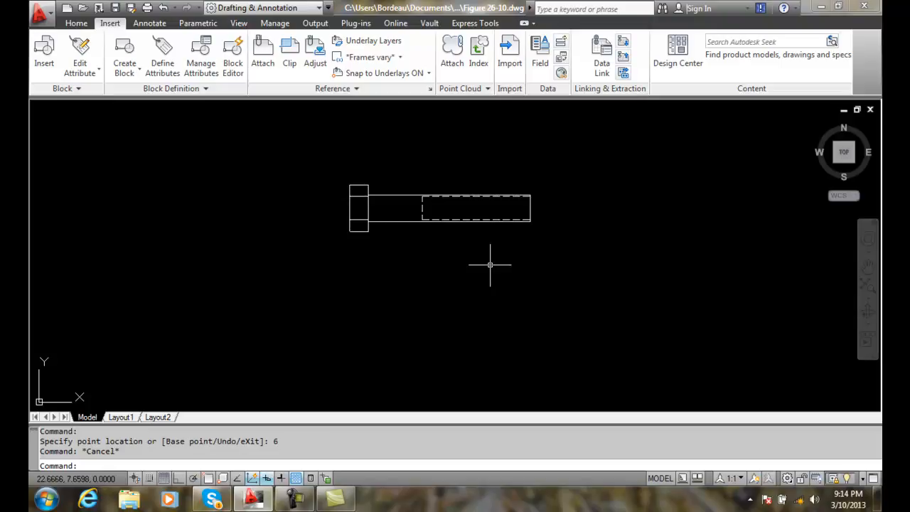